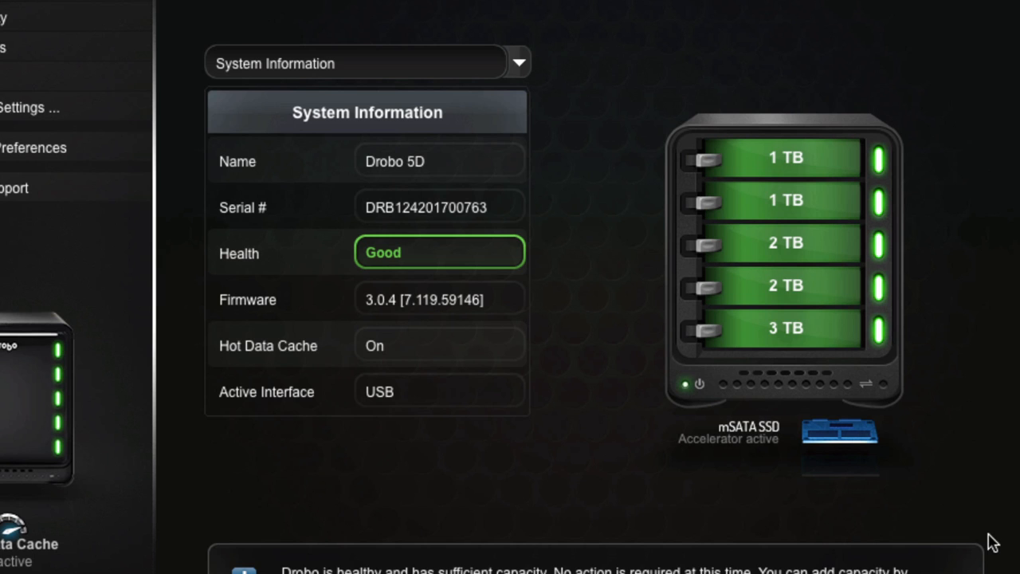
mouse_move(841, 433)
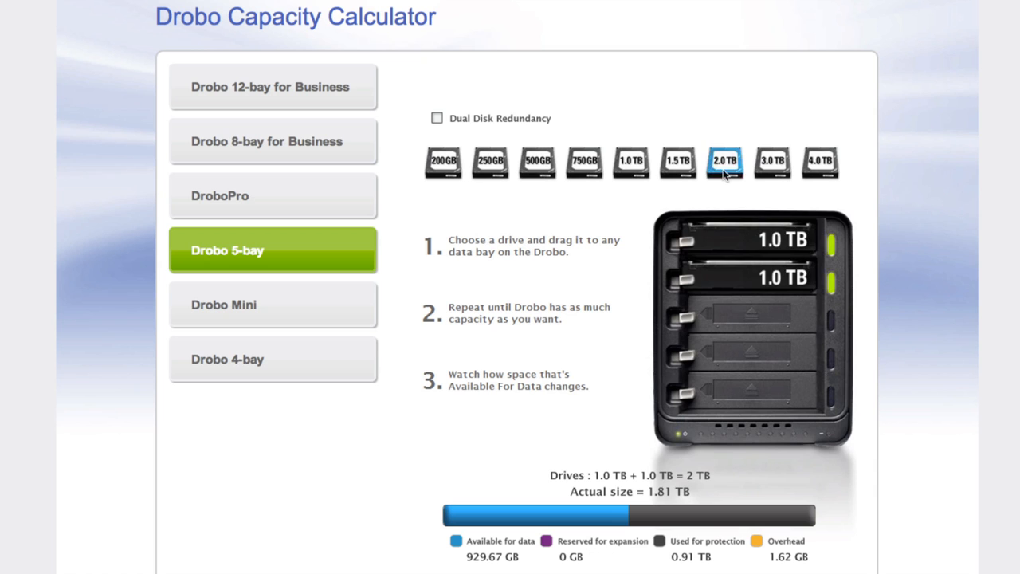
Add a 2.0 TB drive to the Drobo 5-bay's third slot toward the 8.18 TB total
left_click_drag(724, 163, 752, 316)
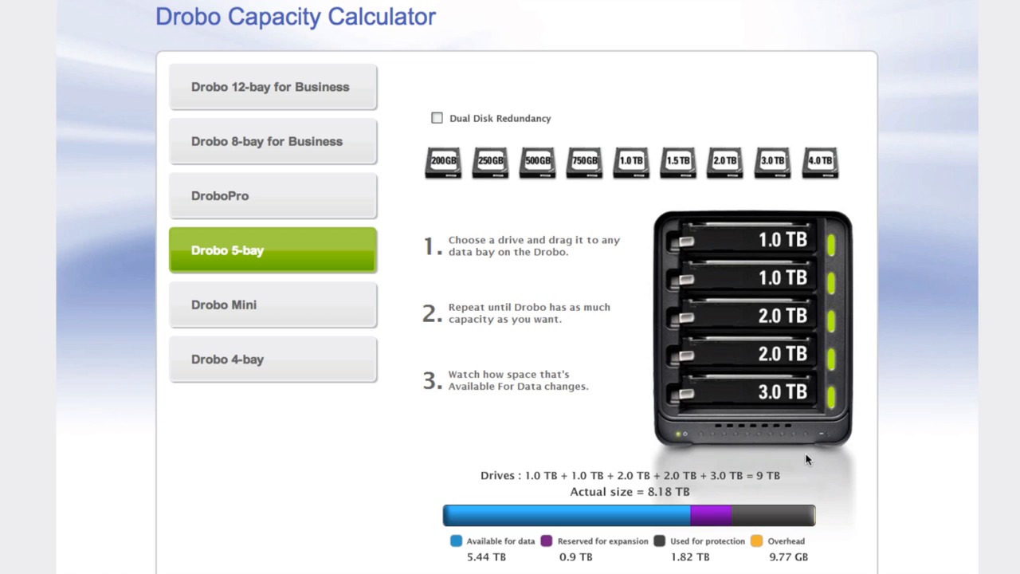
mouse_move(781, 462)
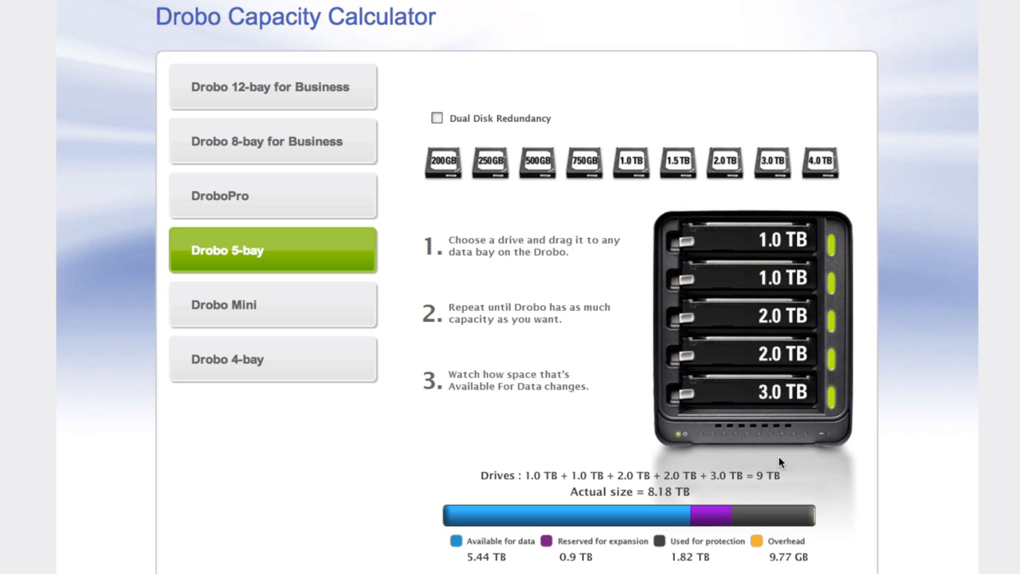